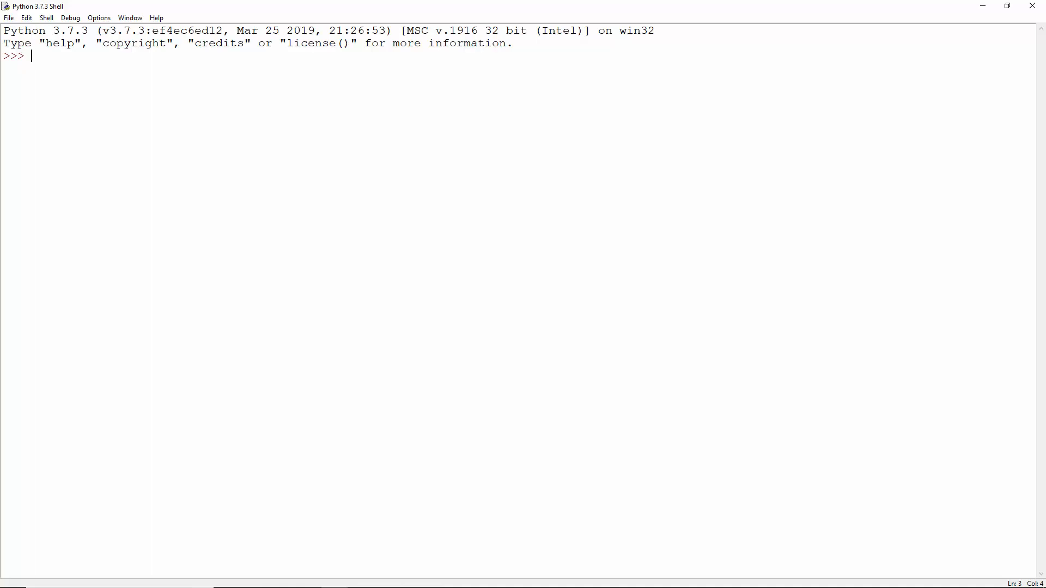
{"action": "type", "text": "a=798.321"}
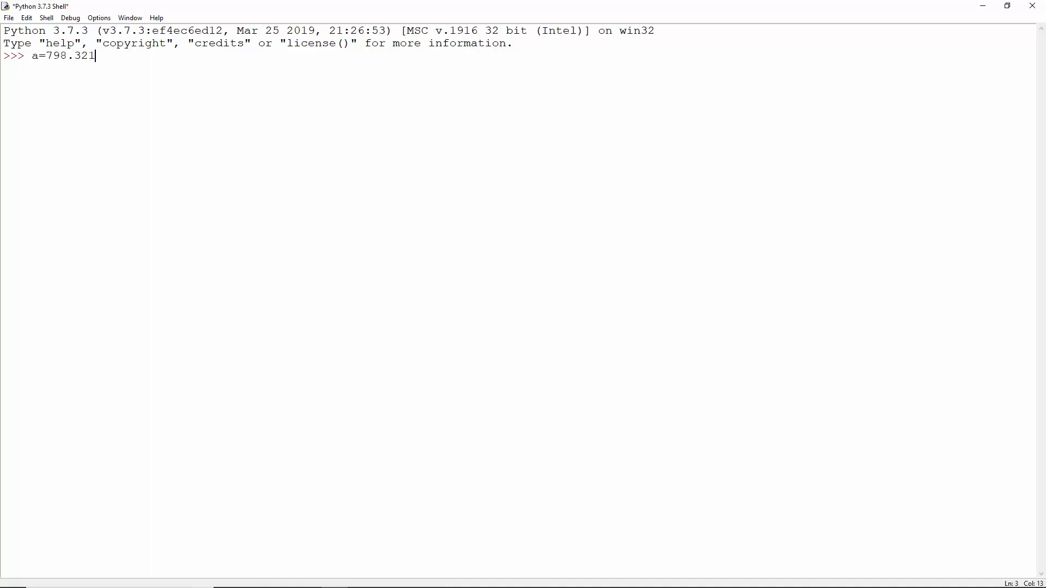
{"action": "type", "text": "721"}
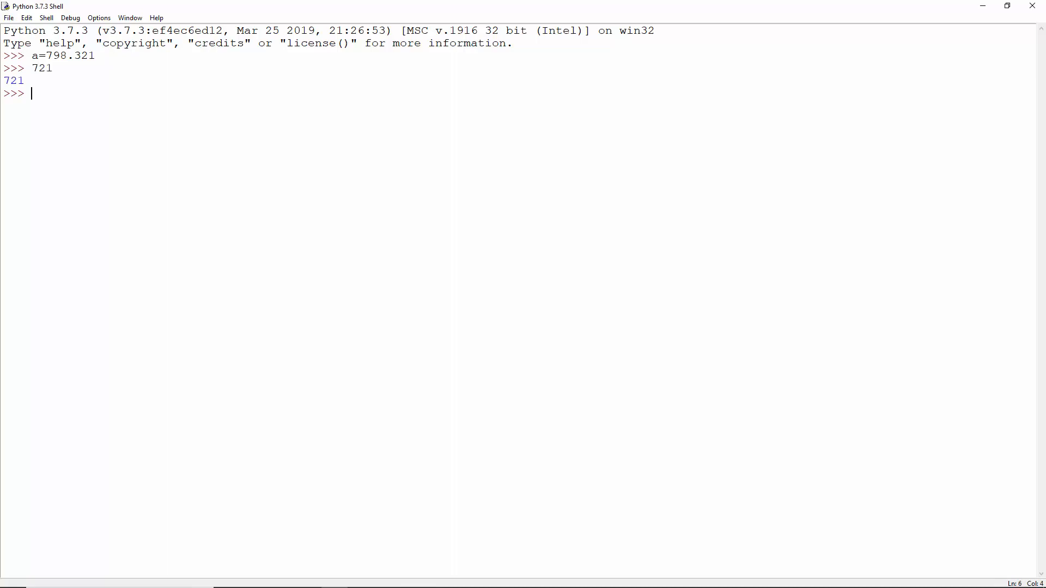
{"action": "type", "text": "complex(2)"}
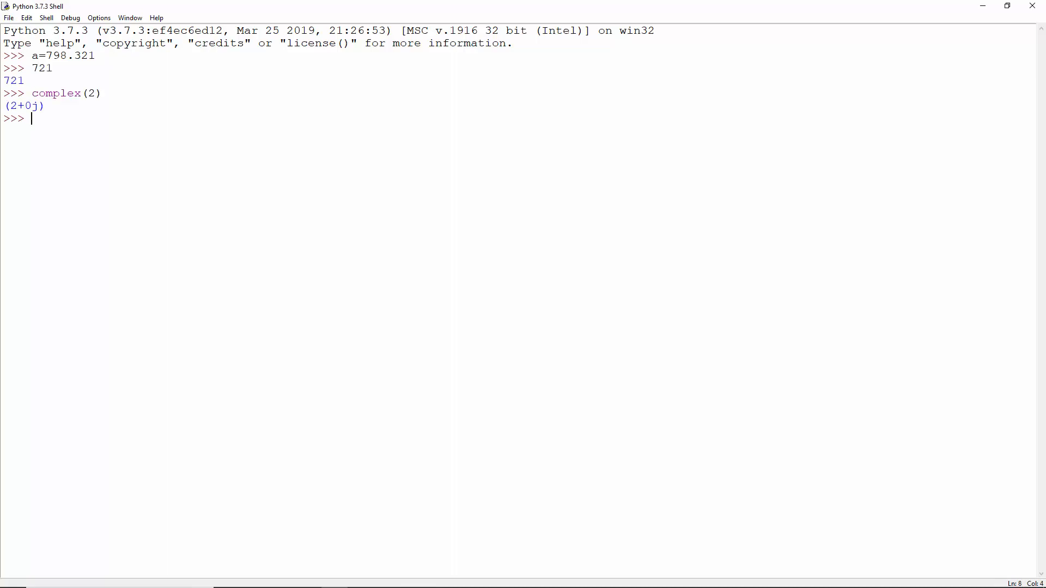
{"action": "type", "text": "0xFE"}
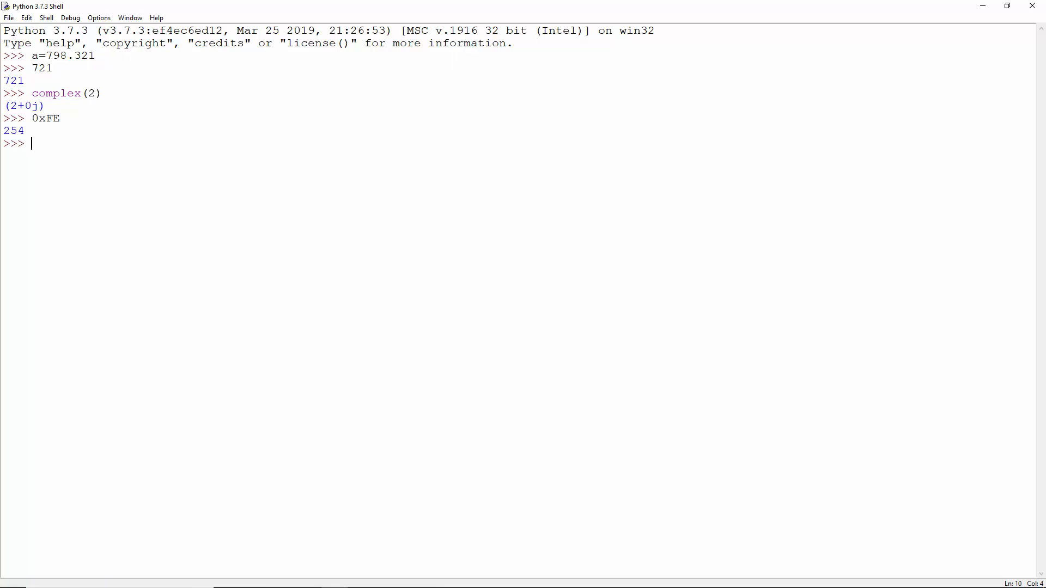
{"action": "type", "text": "float(110"}
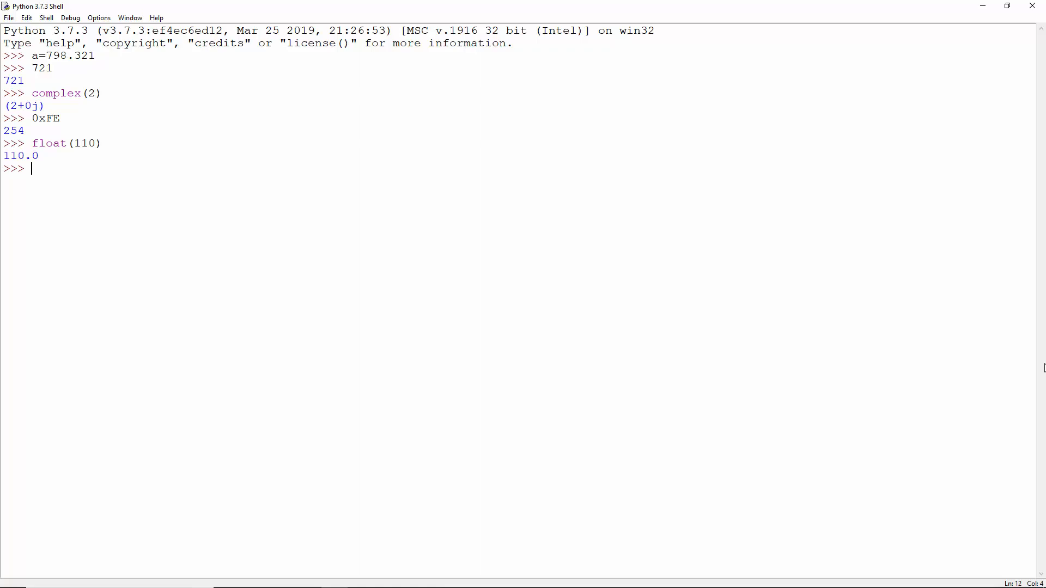
{"action": "type", "text": "#NOT Gate- Build a function that simulates a NOT Gate. If the input is 0, it returns 1. And if it is 1, it returns 0. But do this without using logical, ternary, conditional, or bitwise operators."}
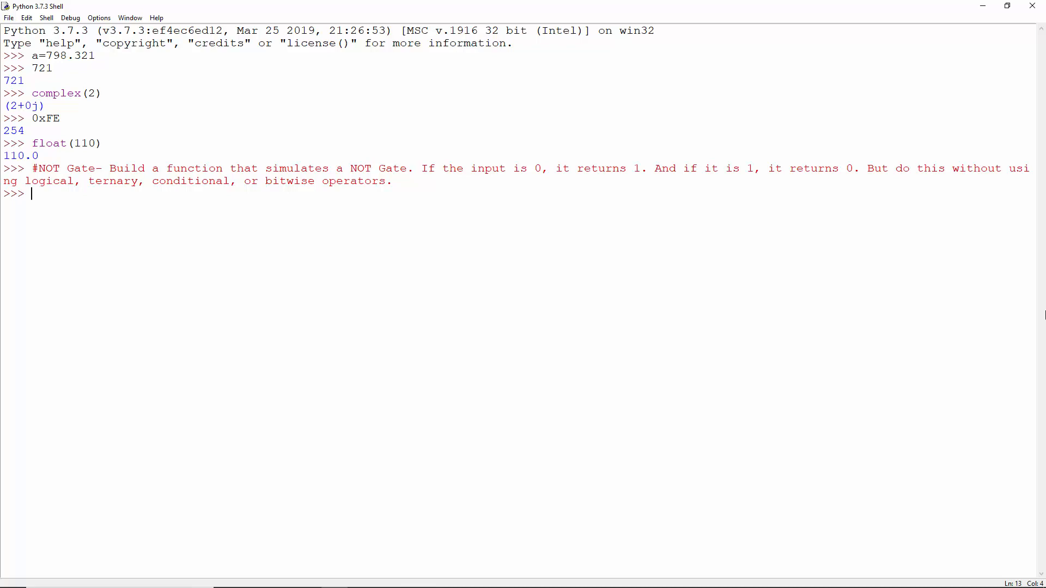
{"action": "type", "text": "def not_gate(digit):"}
{"action": "type", "text": "return 1-digit"}
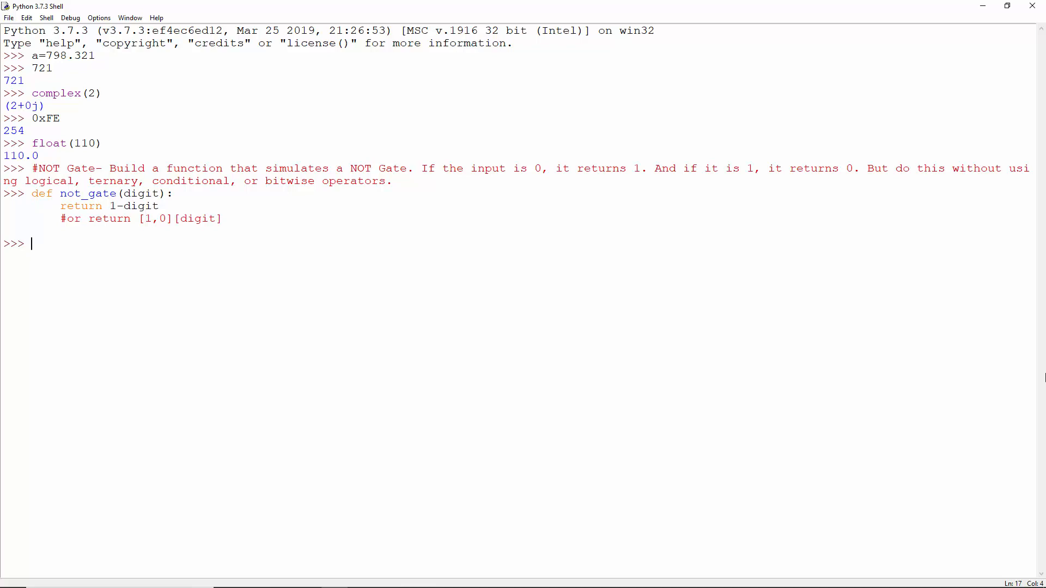
{"action": "type", "text": "not_gate(0)"}
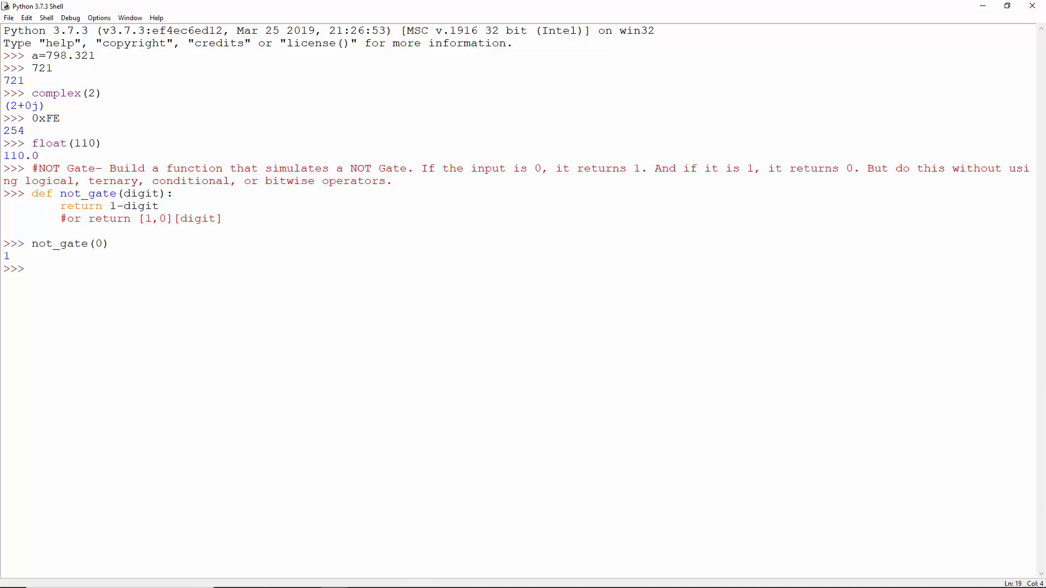
{"action": "type", "text": "not_gate(1)"}
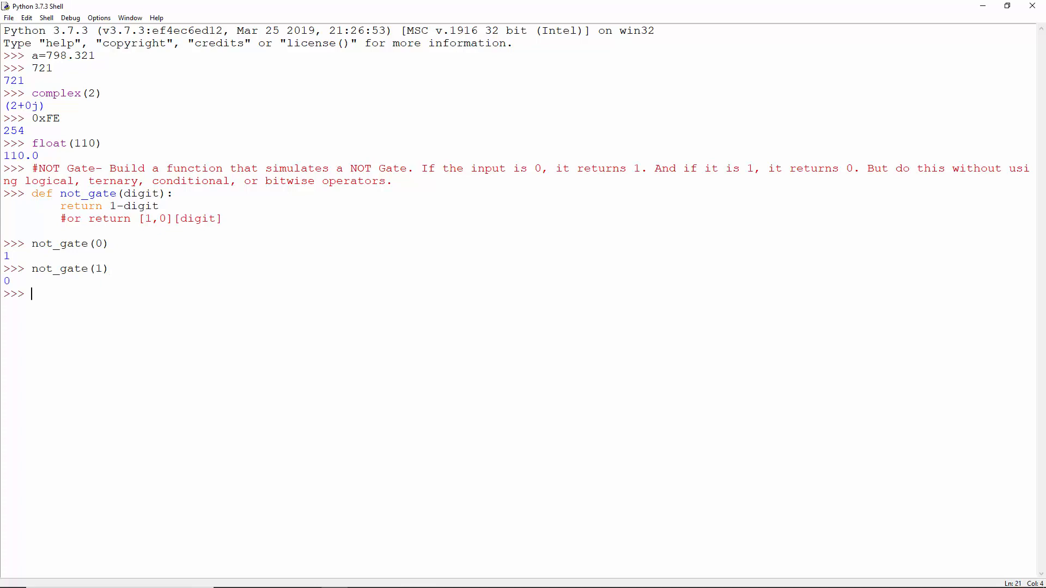
{"action": "type", "text": "#Expanded- Write a function that expands a number. For instance, 42301 becomes 40000+2000+300+1."}
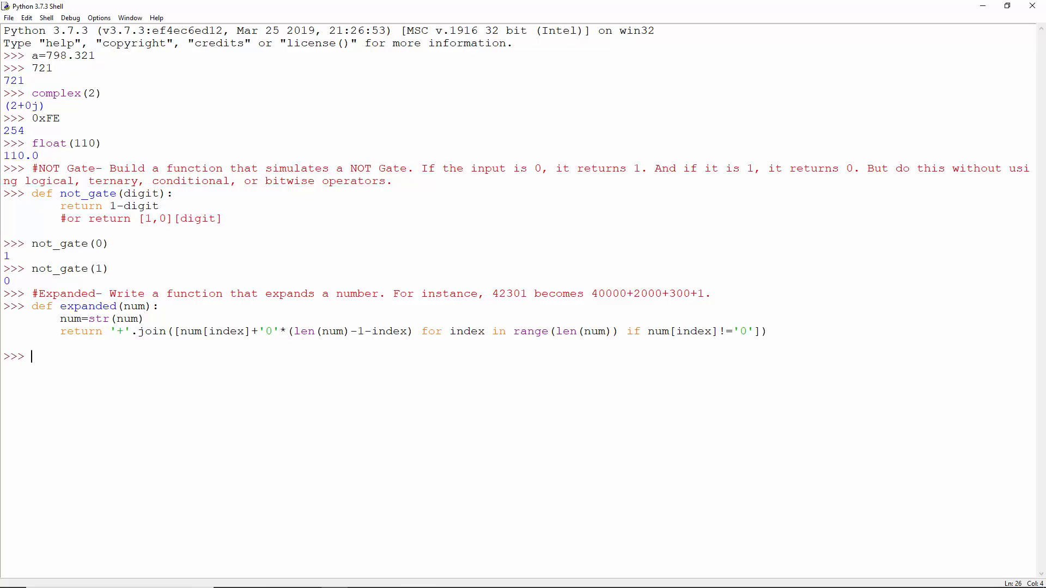
{"action": "type", "text": "expanded(429)"}
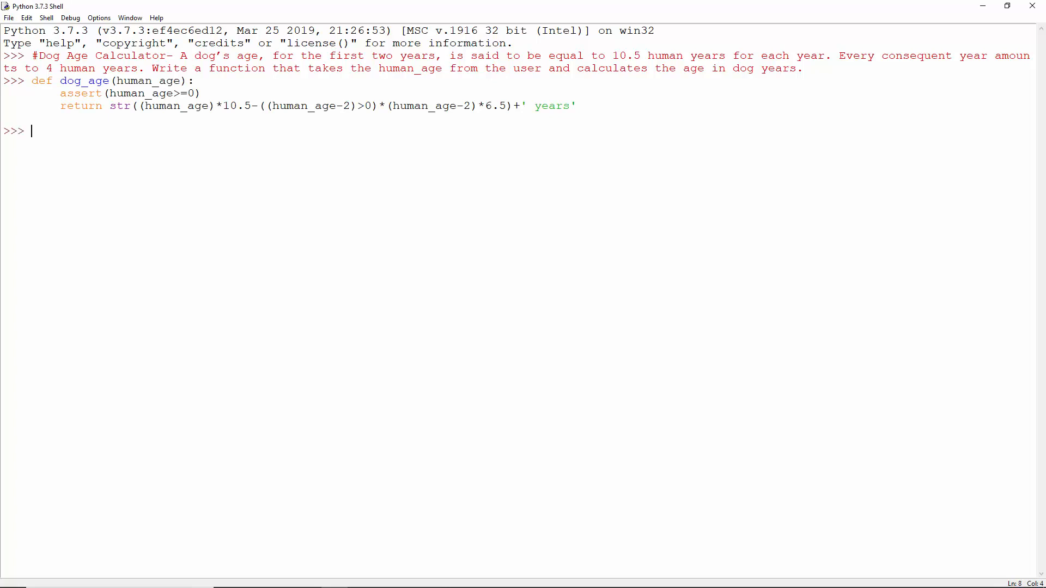
{"action": "type", "text": "dog_age(0)"}
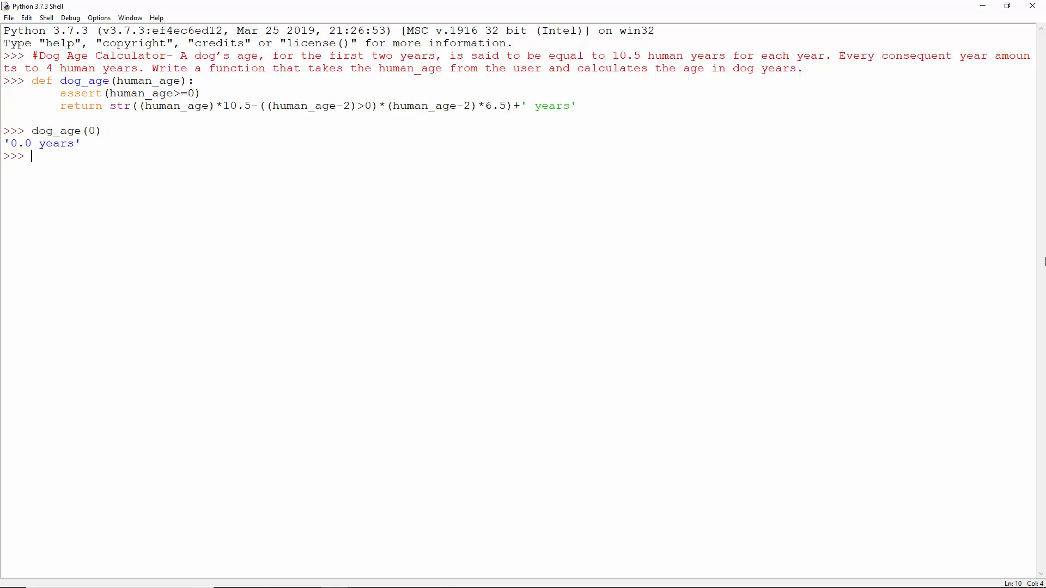
{"action": "type", "text": "dog_age(1)"}
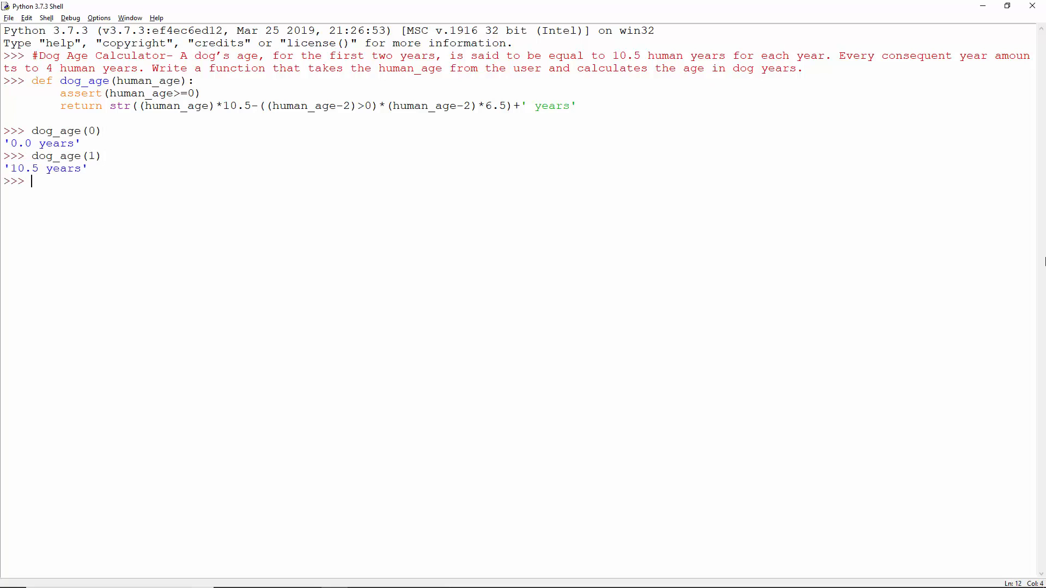
{"action": "type", "text": "dog_age(2)"}
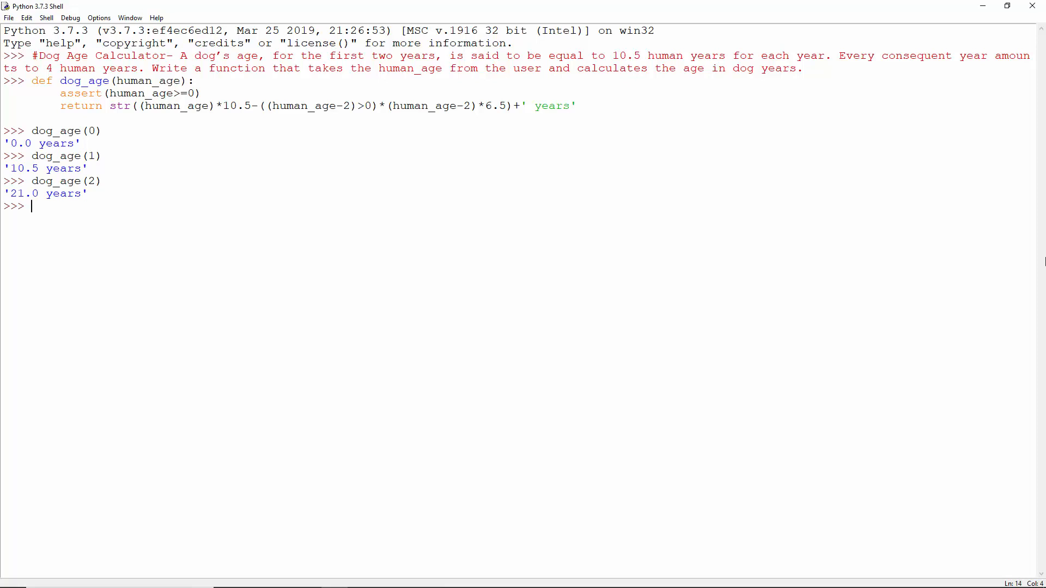
{"action": "type", "text": "dog_age(3)"}
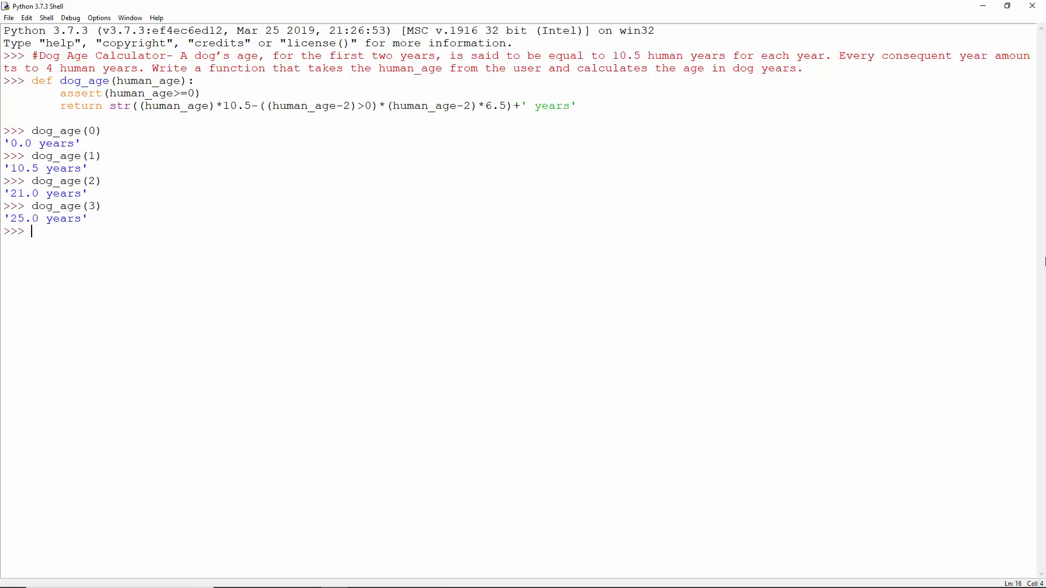
{"action": "type", "text": "dog_age(4)"}
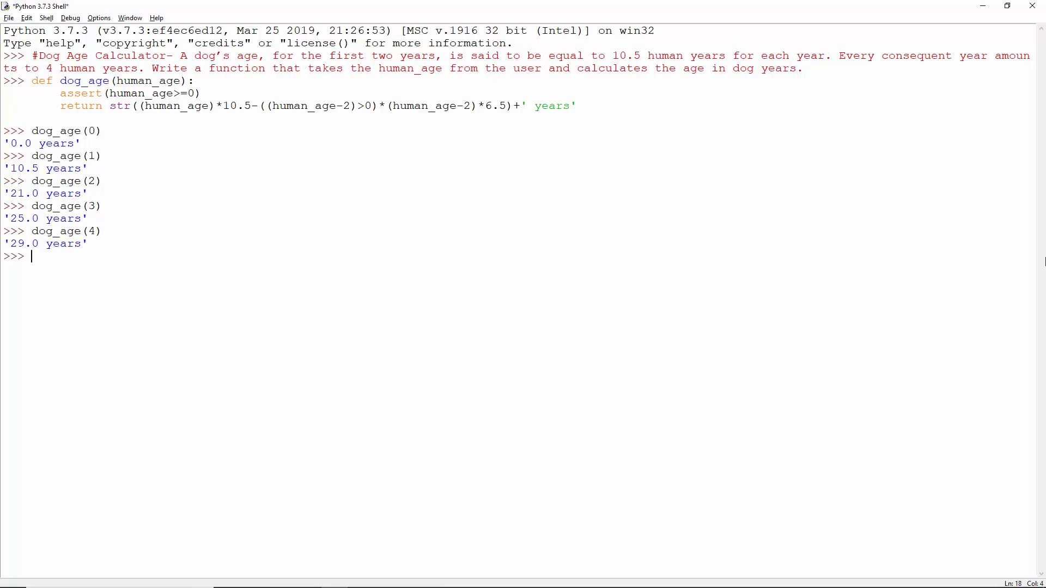
{"action": "type", "text": "dog_age(9)"}
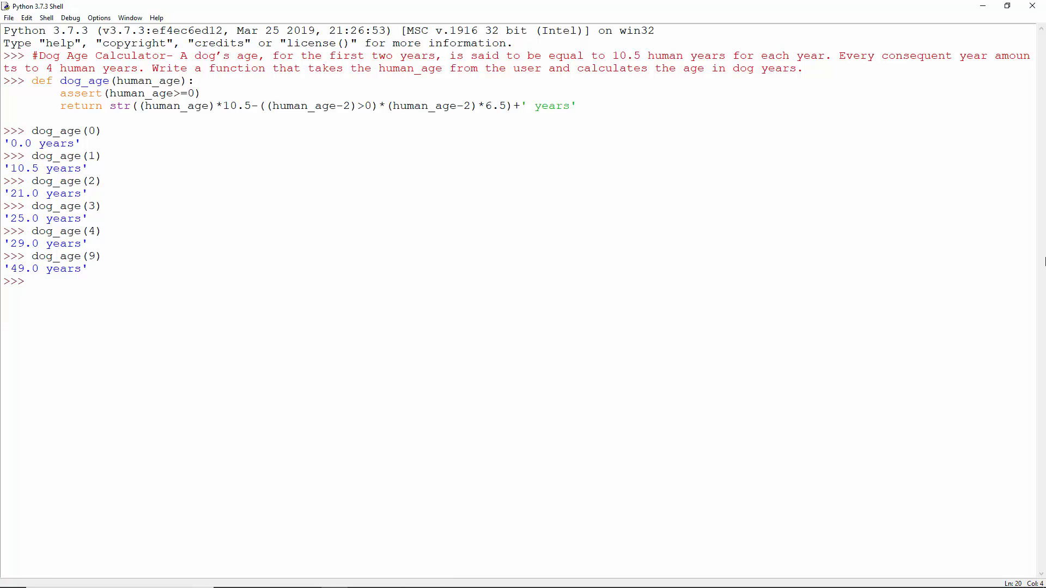
{"action": "type", "text": "#Binary to Decimal- Write a function that takes a number in 1s and 0s considering it binary, and returns its decimal equivalent."}
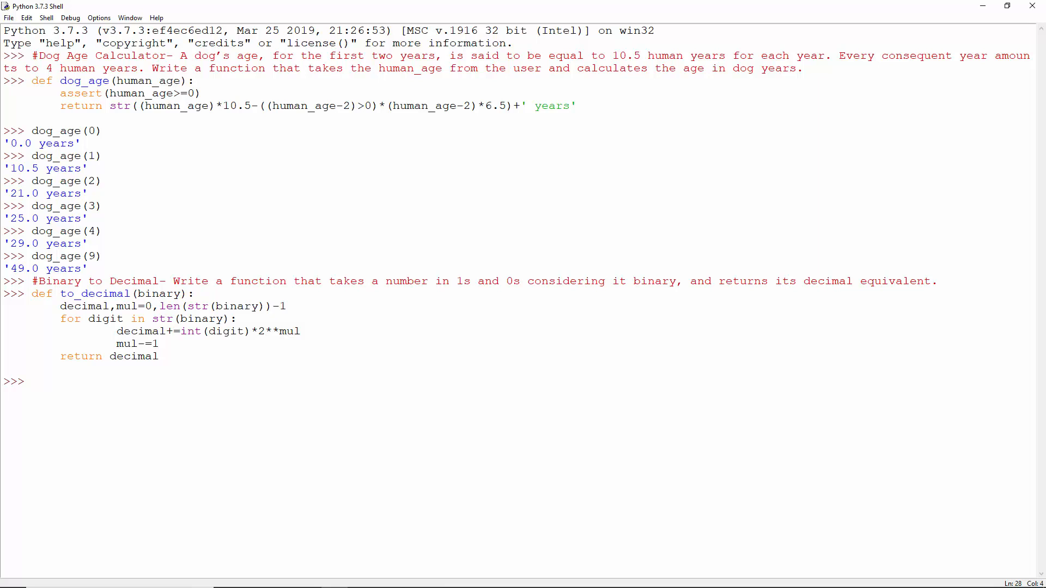
{"action": "type", "text": "to_decimal(111)"}
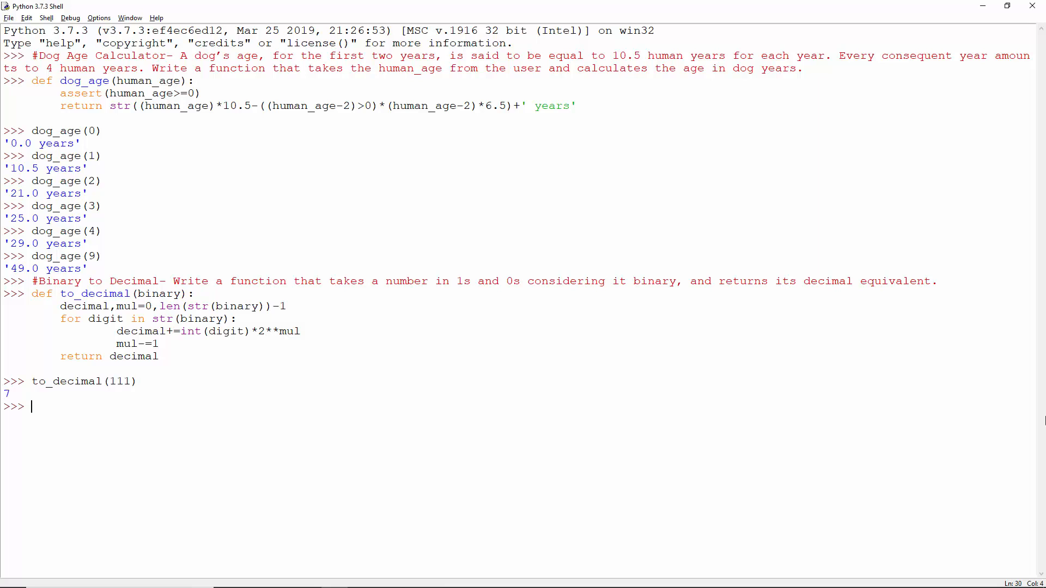
{"action": "type", "text": "to_decimal(101)"}
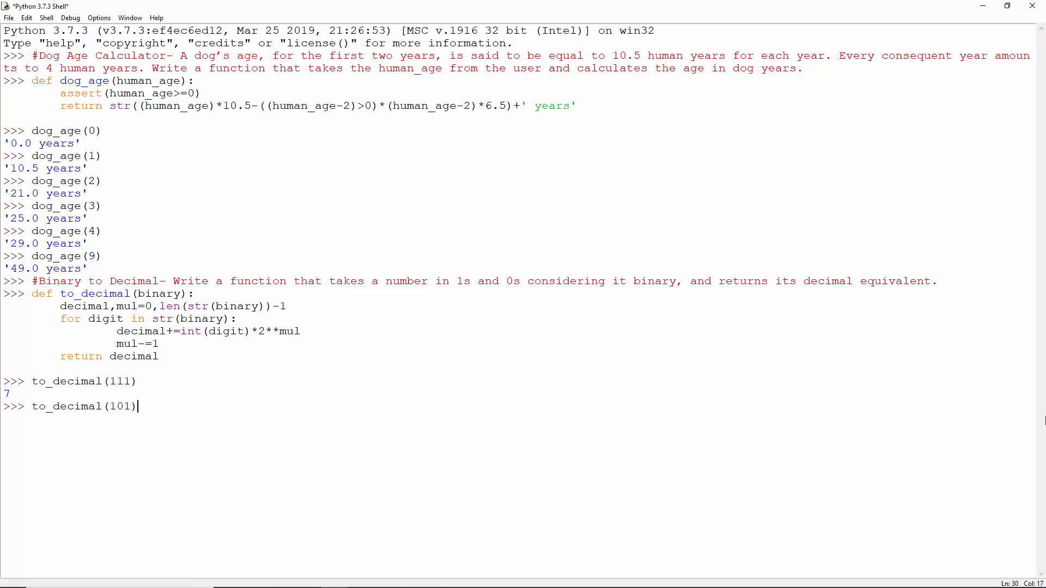